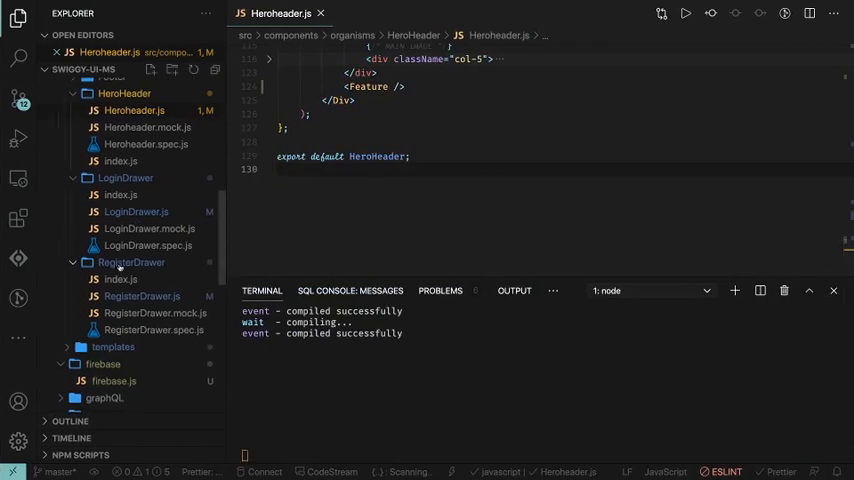
Step: Open src/firebase/firebase.js and scroll through its environment-based config and auth export
left_click(114, 360)
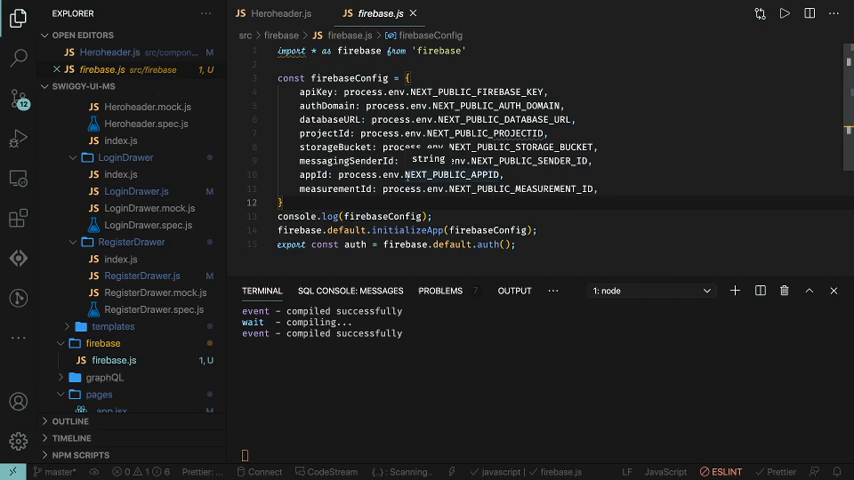
scroll("down", 3)
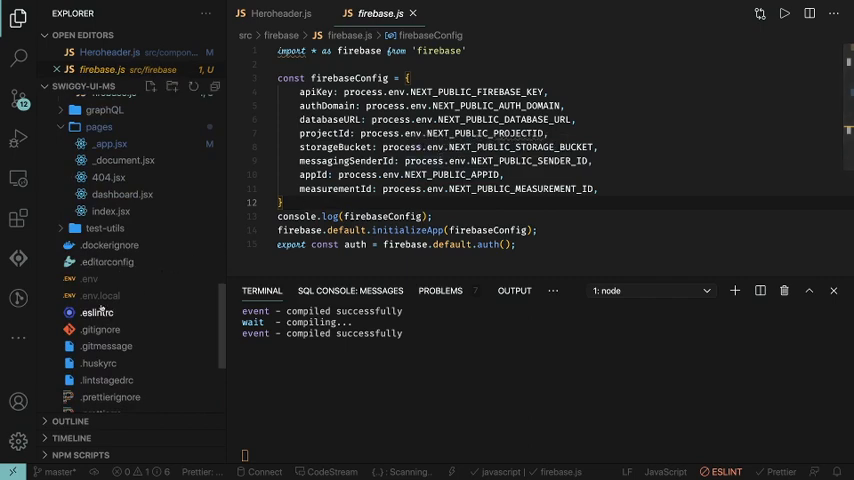
left_click(100, 295)
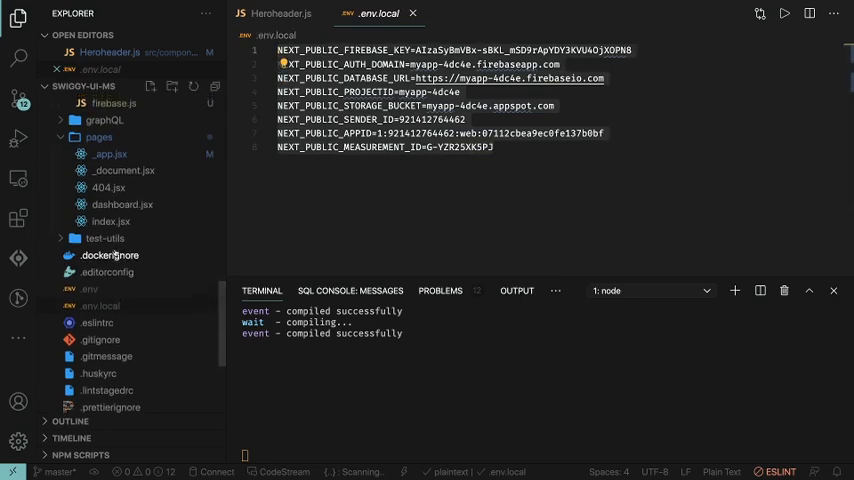
left_click(114, 103)
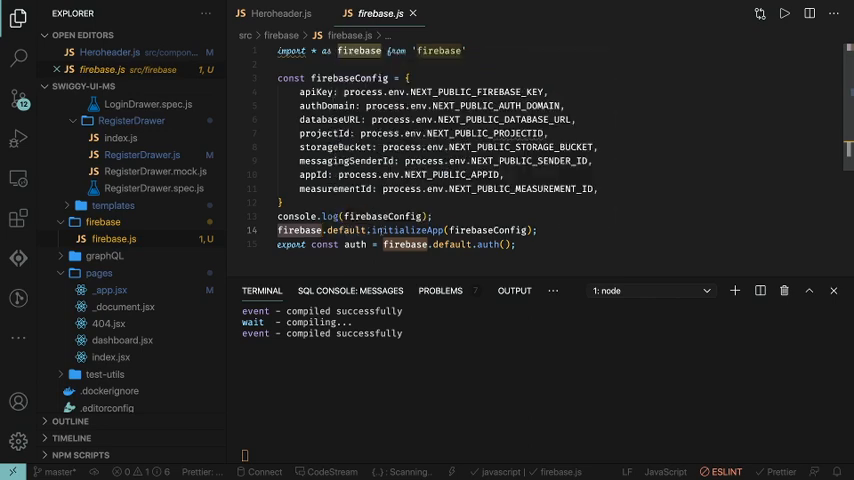
Step: Type auth. on the export line to browse IntelliSense methods, then delete that trial line
left_click(493, 244)
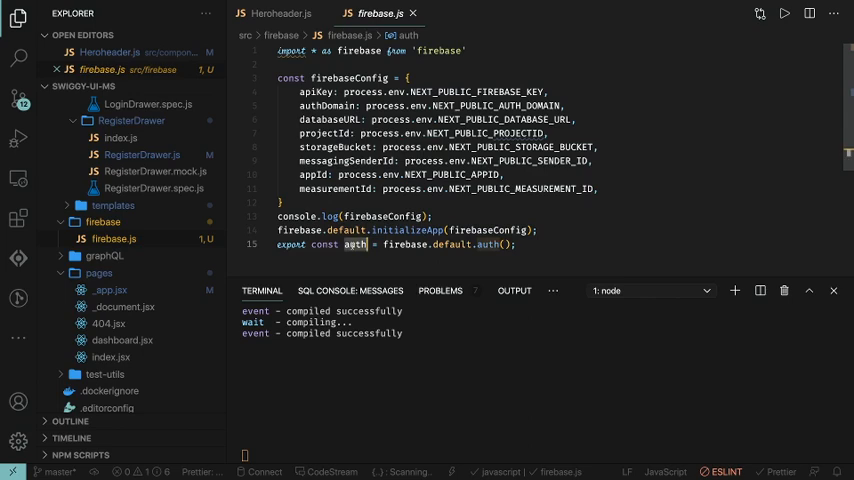
left_click(515, 244)
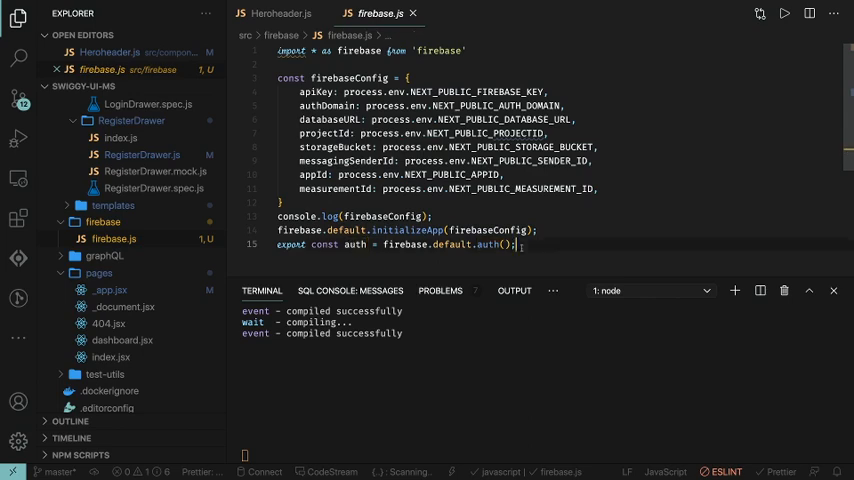
type("auth.")
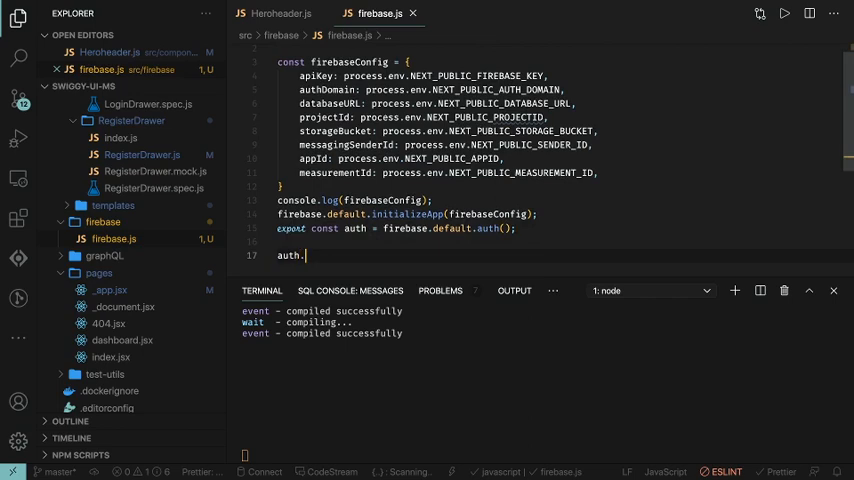
type(".")
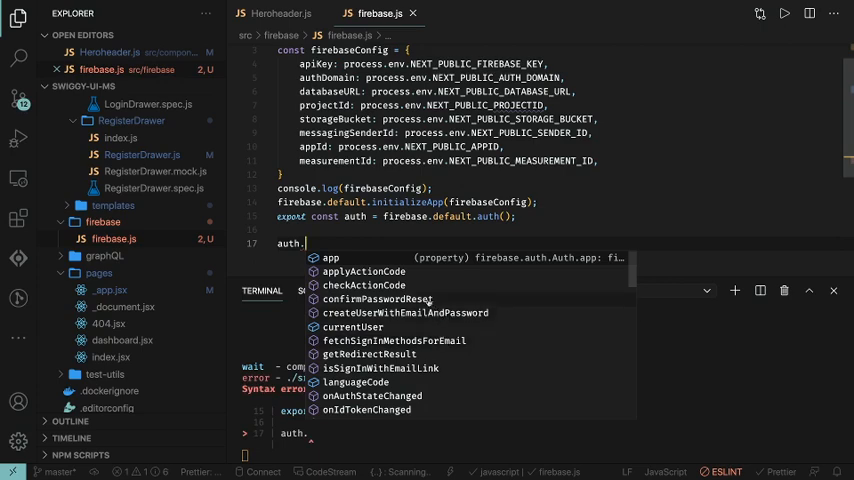
scroll("down", 3)
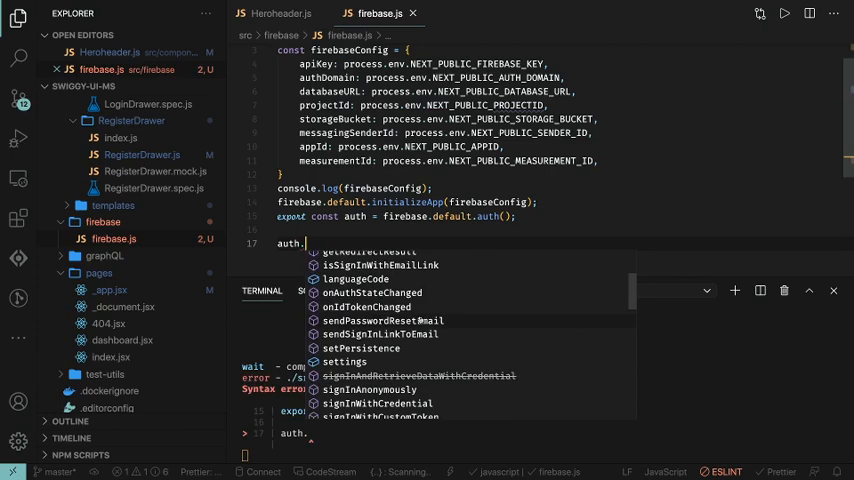
key("Escape")
type("\\")
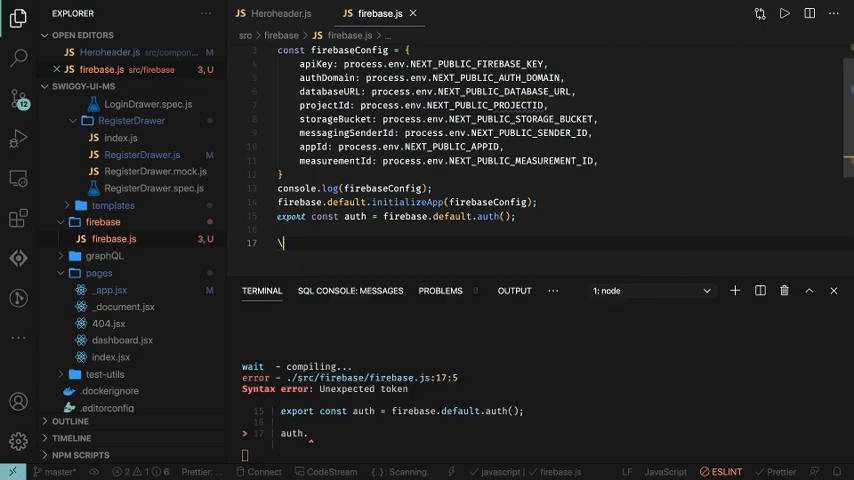
key("Backspace")
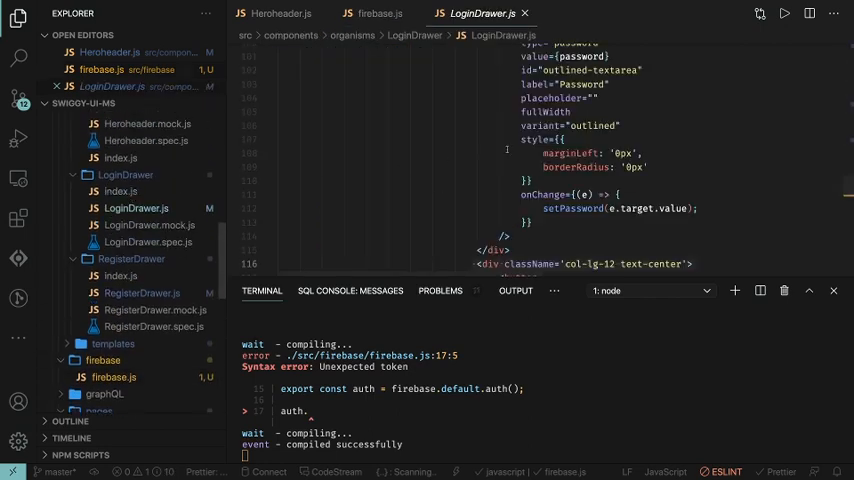
Step: Open RegisterDrawer.js and select its imported auth name
scroll("down", 3)
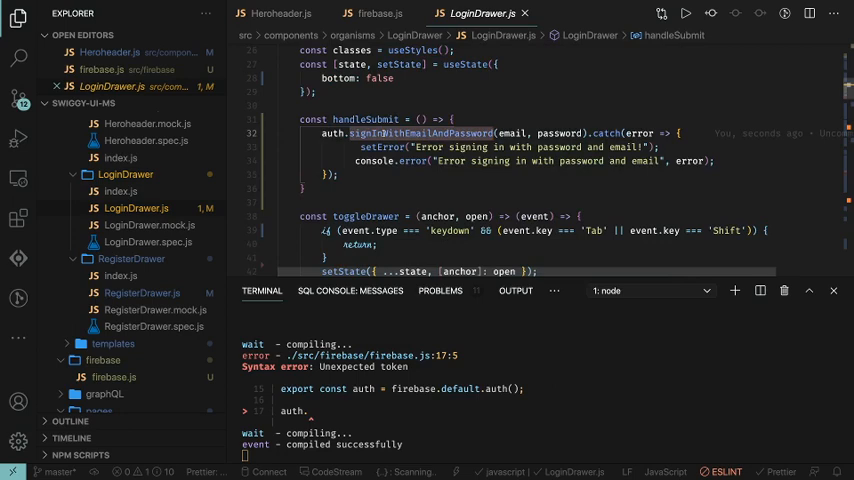
left_click(142, 292)
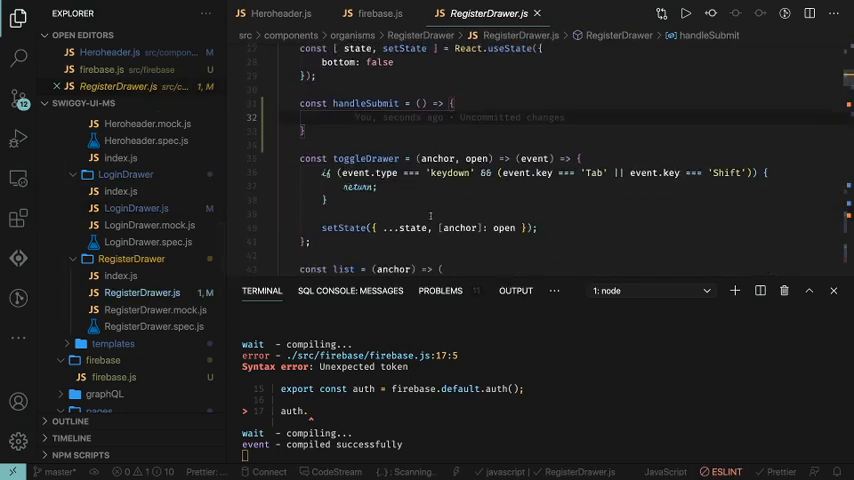
scroll("up", 3)
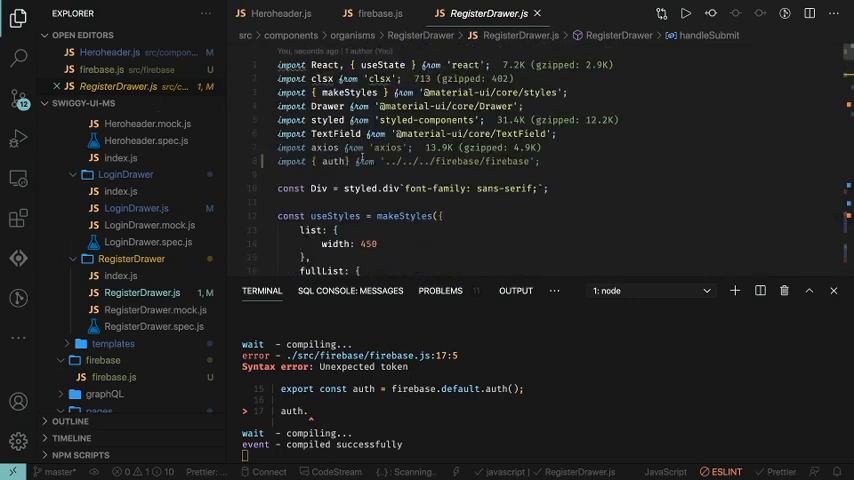
double_click(333, 161)
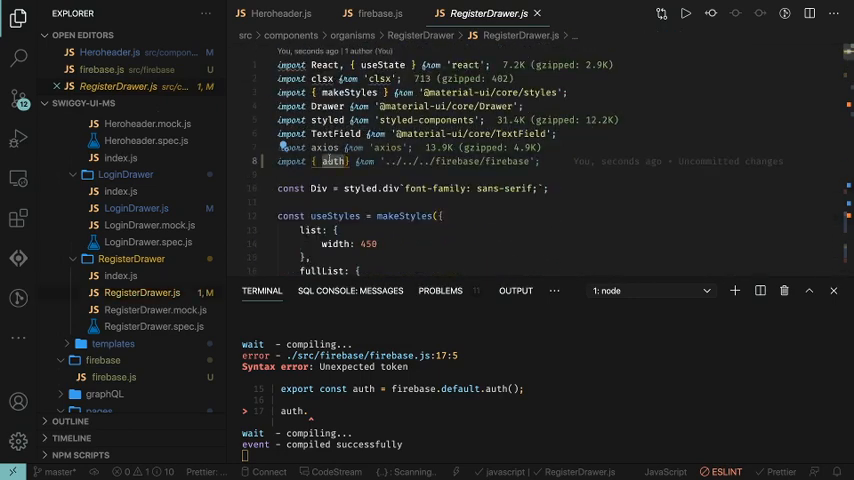
Step: Call auth.createUserWithEmailAndPassword(email, password) in handleSubmit
scroll("down", 3)
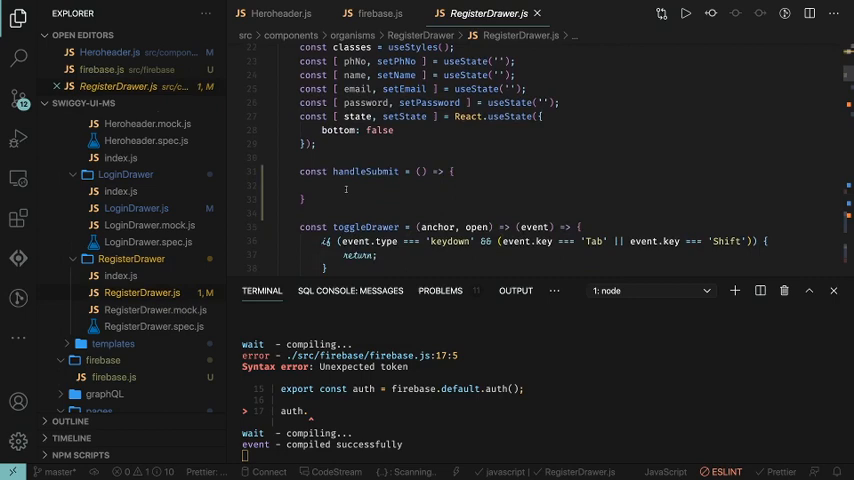
type("auth.createUserWithEmailAndPassword")
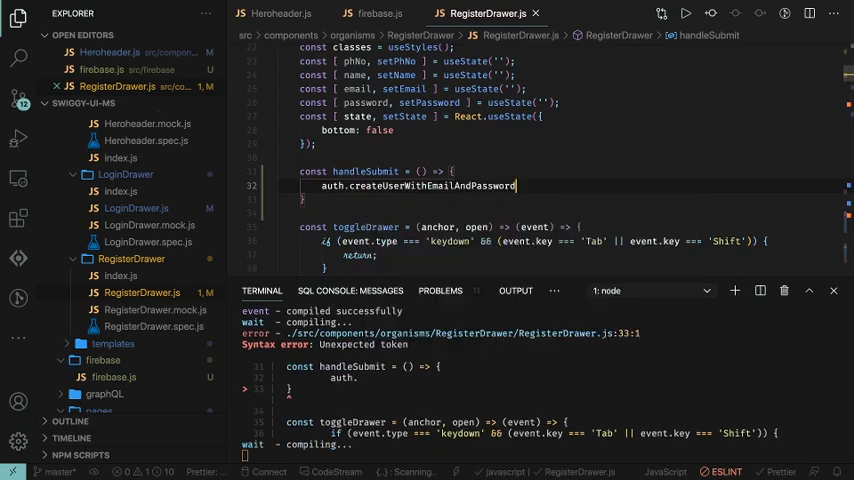
type("()")
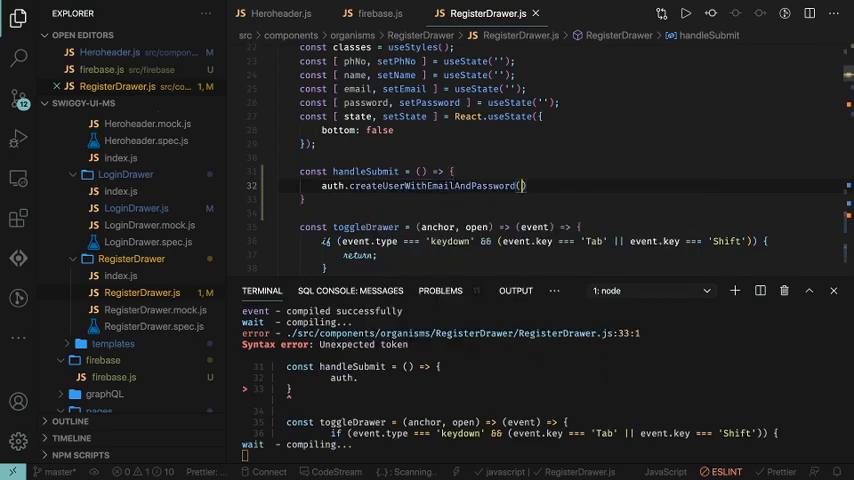
type("email,}")
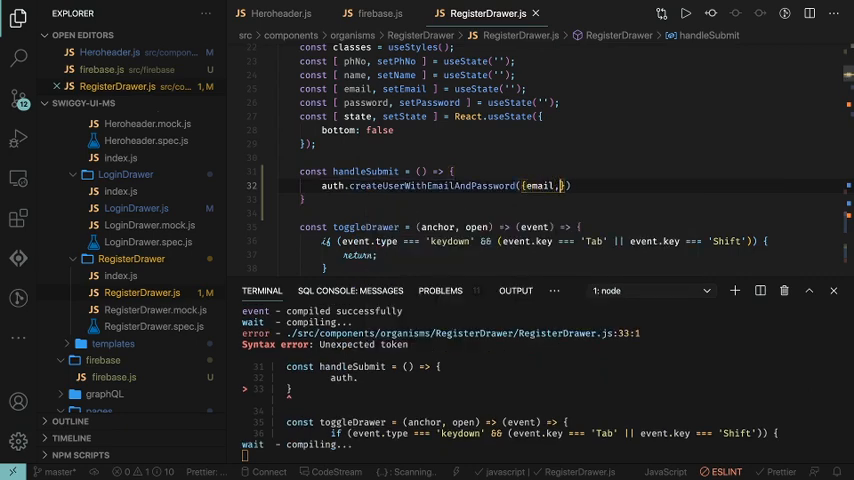
type("password).catch(error => {")
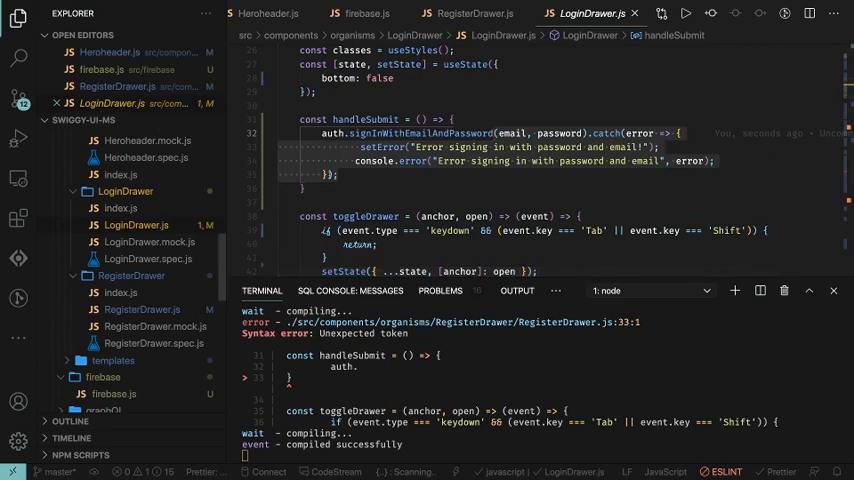
Step: In RegisterDrawer.js, rename the duplicated phNo state to [error, setError]
left_click(476, 13)
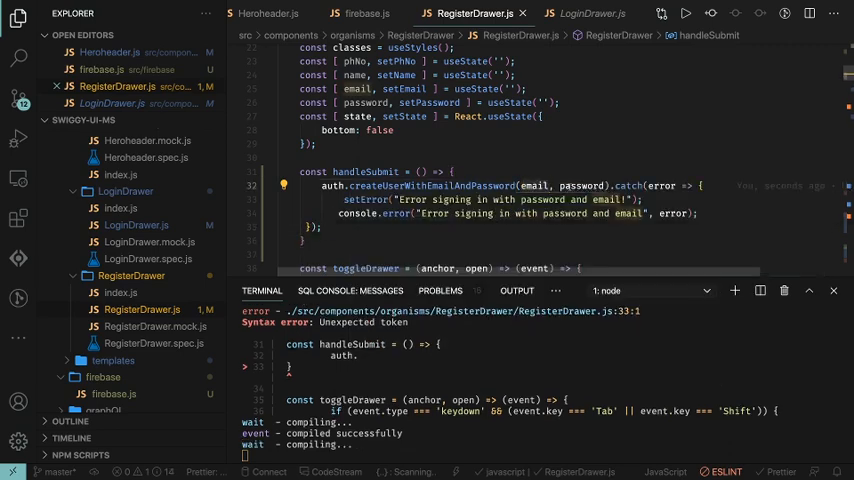
scroll("up", 3)
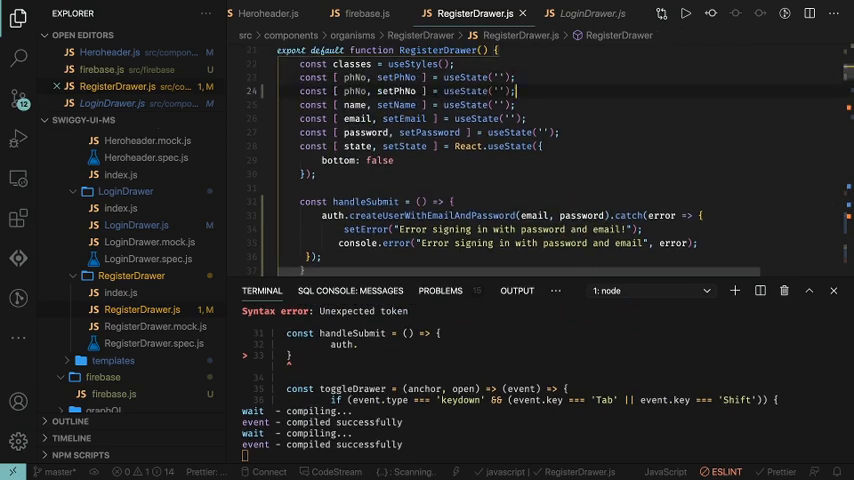
left_click(348, 90)
type("error")
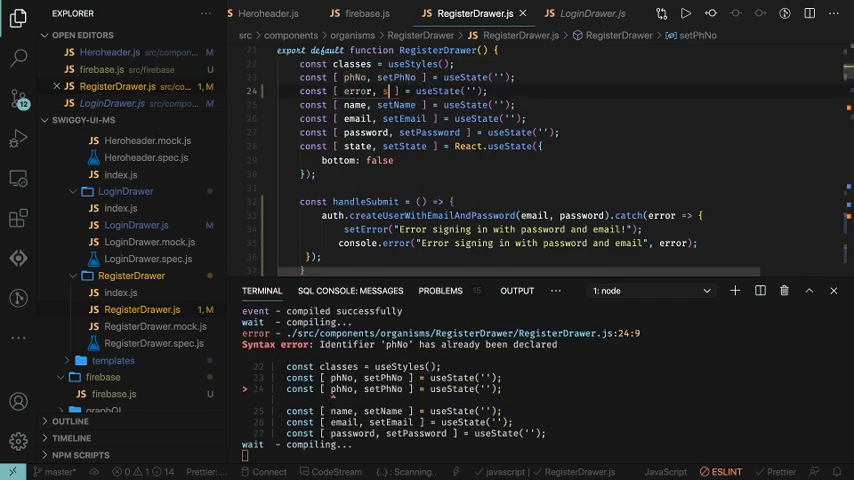
type("etError")
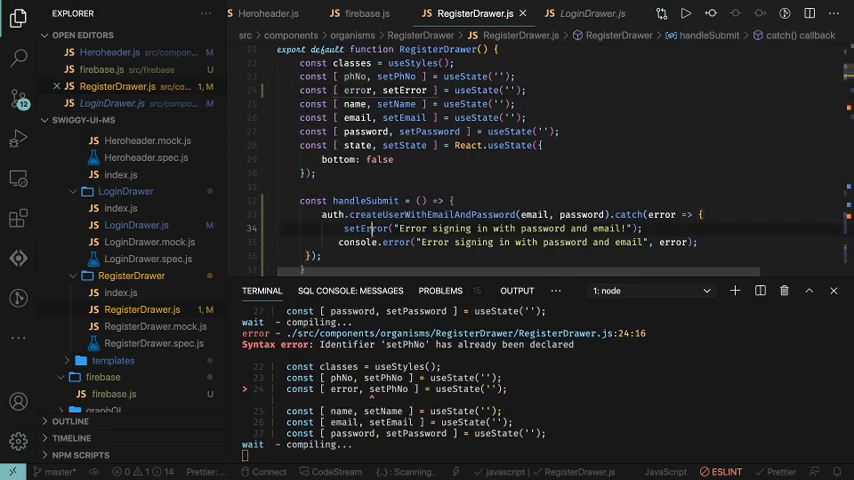
scroll("down", 3)
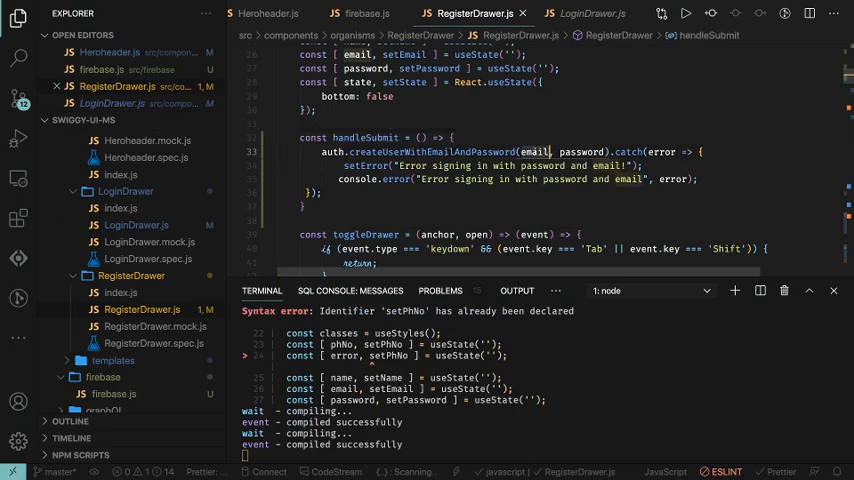
scroll("up", 3)
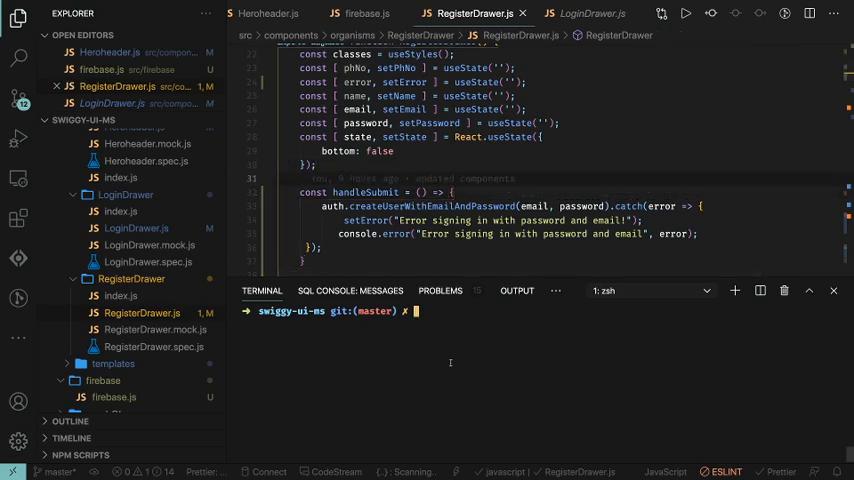
Step: Run npm run dev in the integrated terminal and switch to the UserContext.js tab
type("npm run dev")
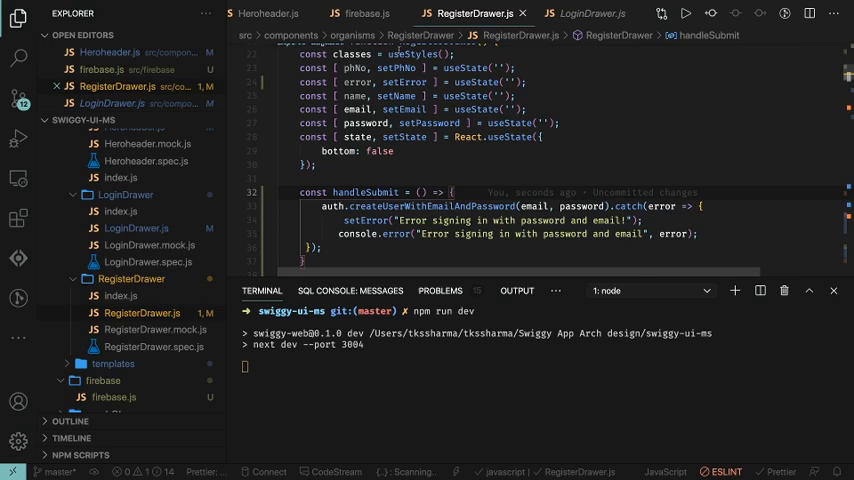
left_click(375, 13)
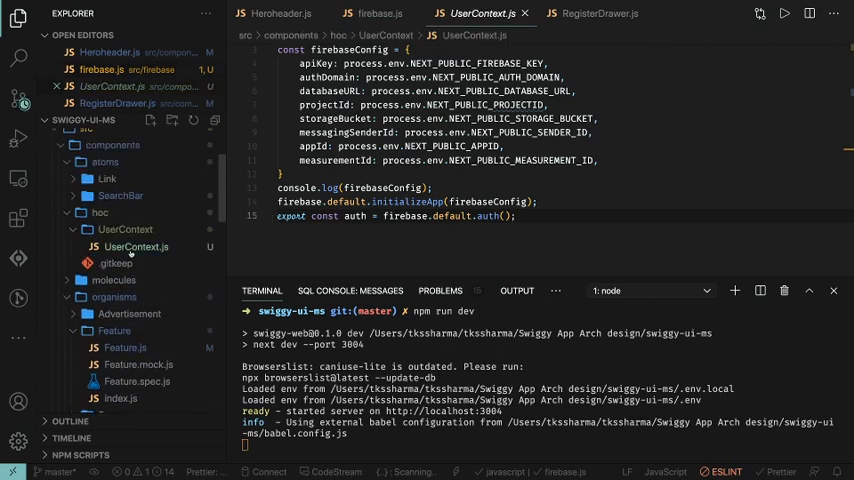
Step: Review UserProvider in UserContext.js, then open pages/_app.jsx
scroll("up", 3)
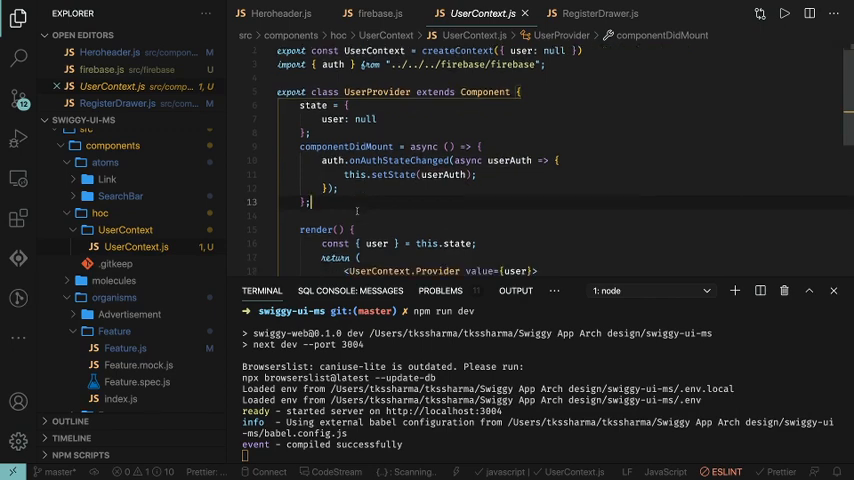
scroll("down", 3)
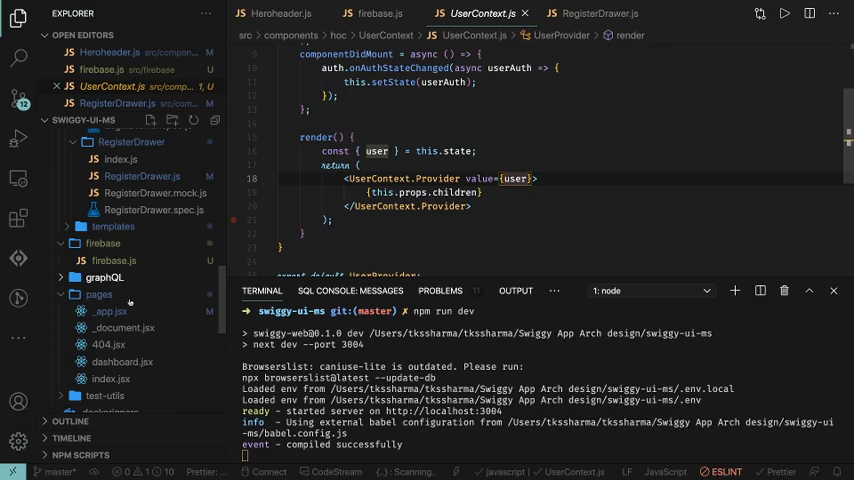
left_click(108, 311)
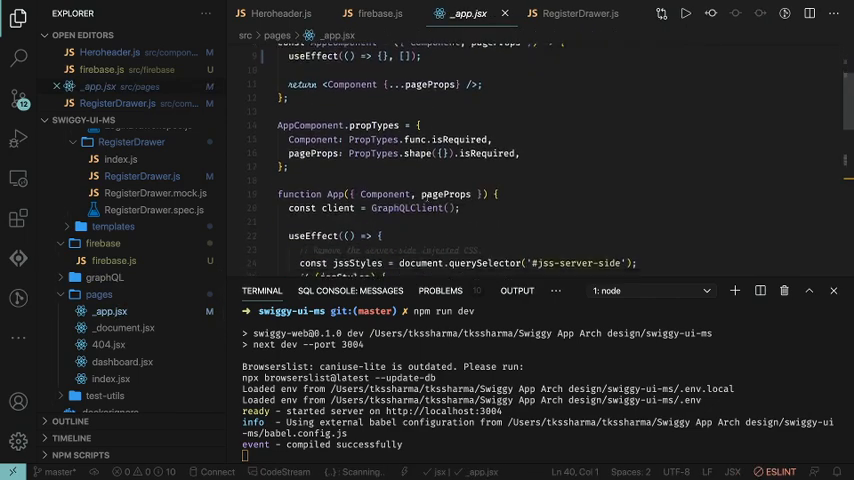
scroll("down", 3)
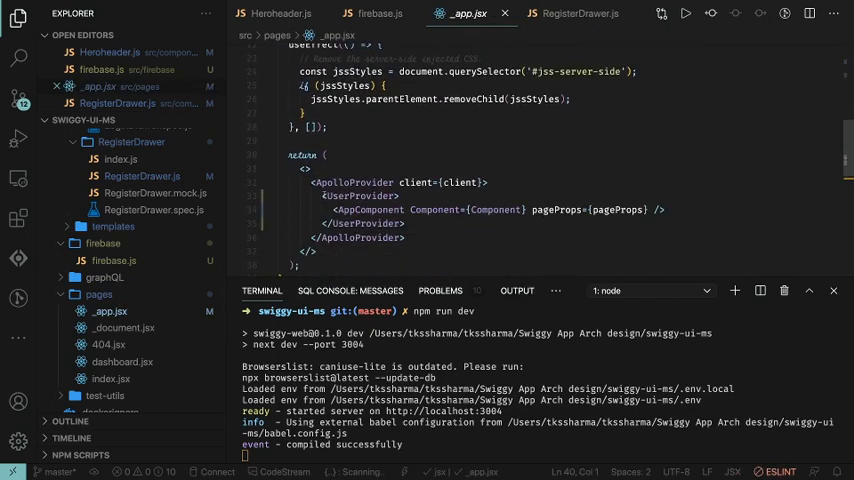